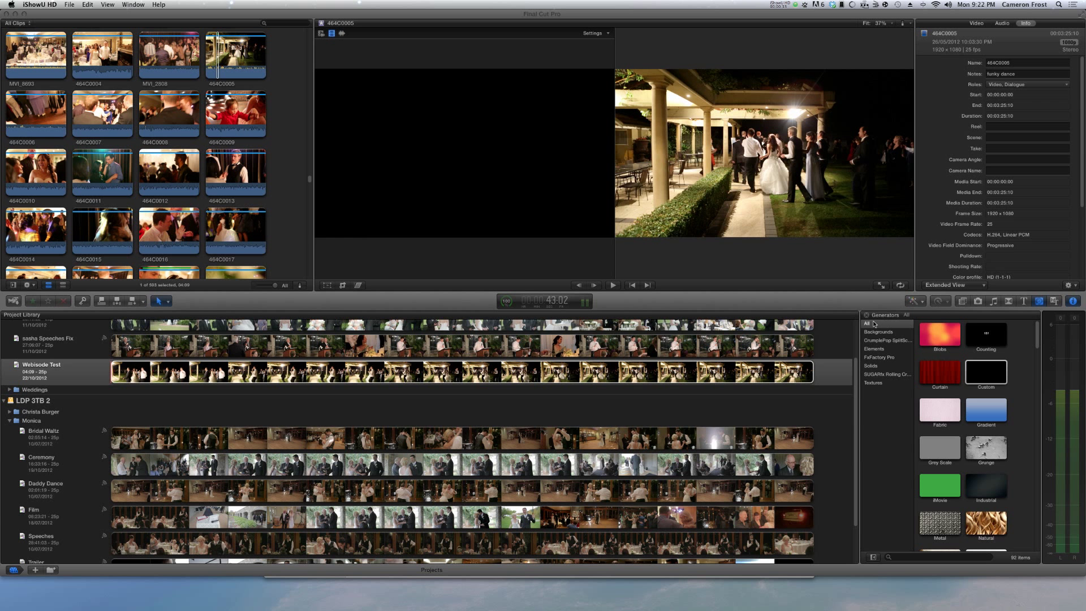
{"action": "mouse_move", "coordinate": [417, 402]}
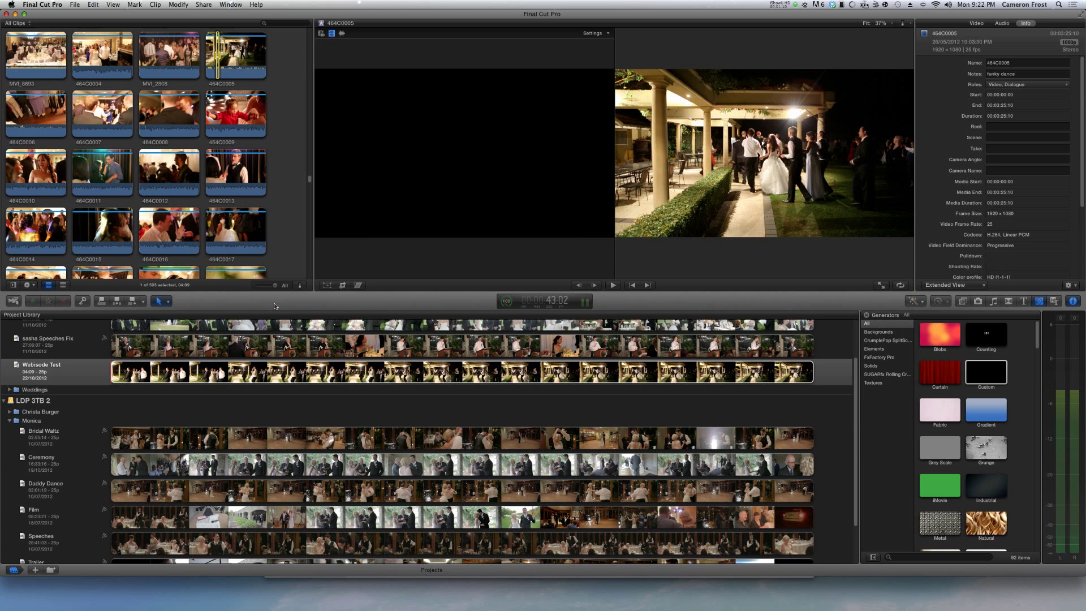
{"action": "mouse_move", "coordinate": [263, 300]}
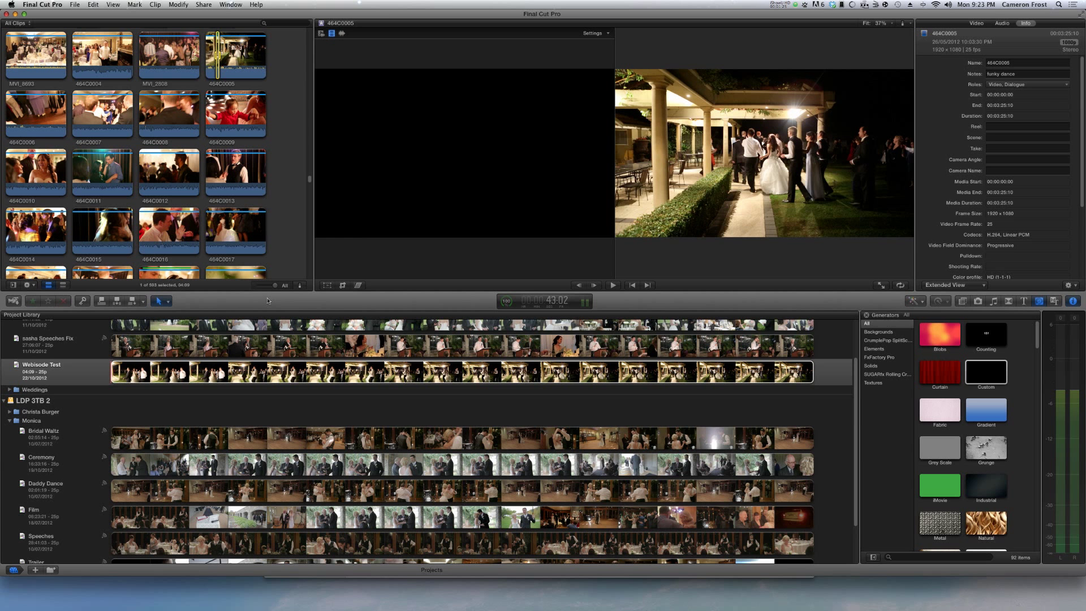
- Select the Webisode Test project, then open Transcode Media for the twelve selected clips
{"action": "left_click", "coordinate": [41, 368]}
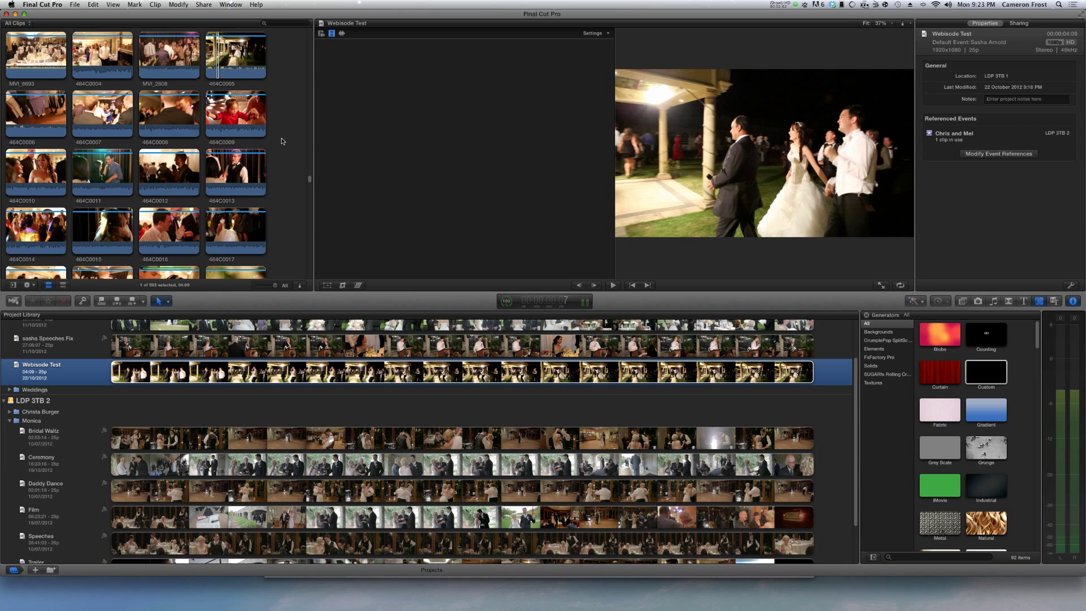
{"action": "mouse_move", "coordinate": [279, 154]}
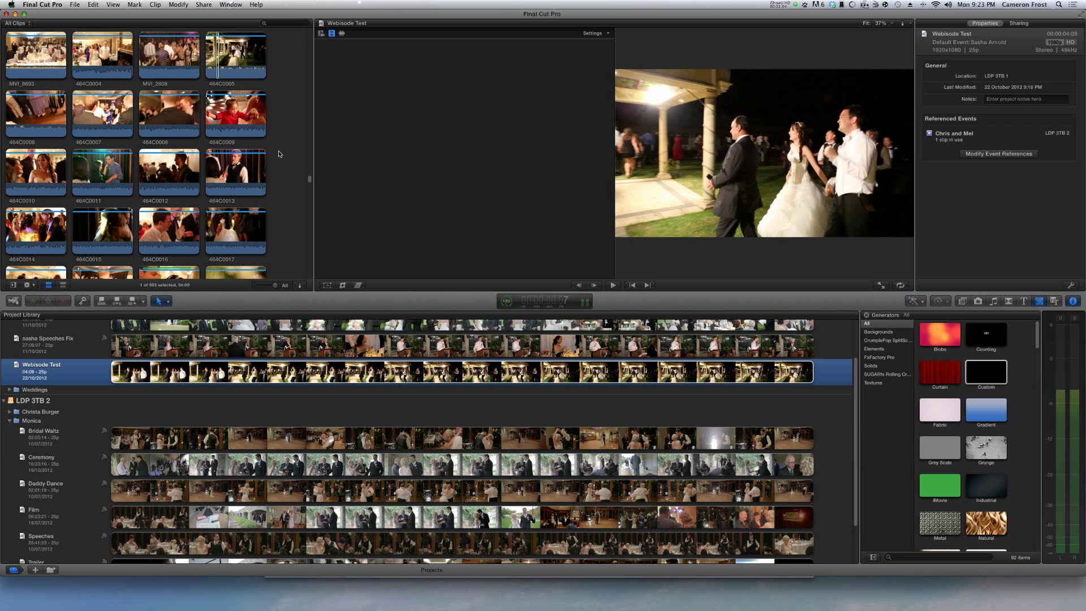
{"action": "mouse_move", "coordinate": [296, 199]}
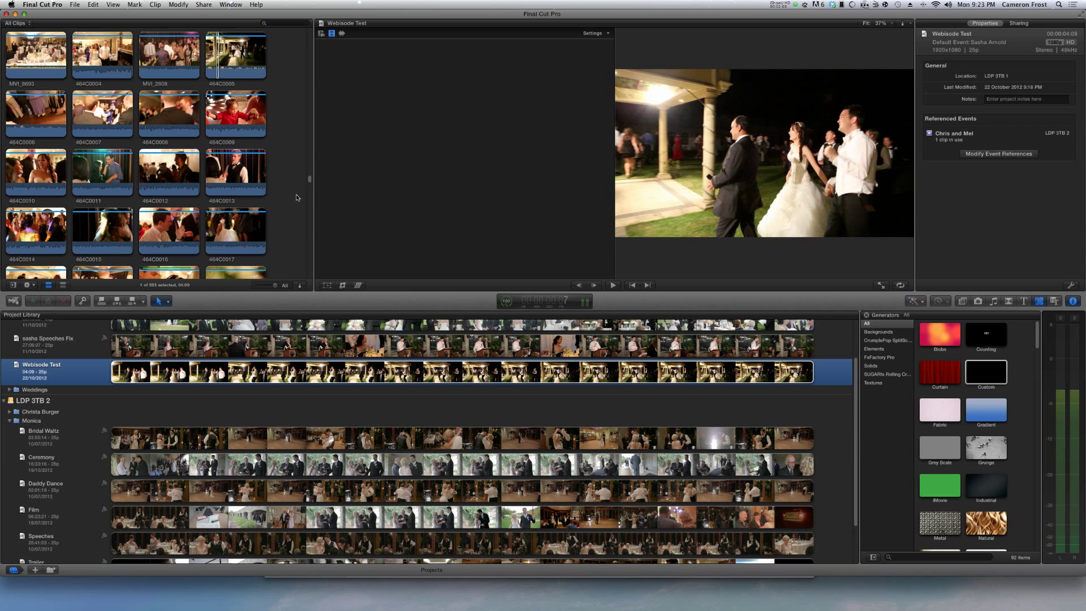
{"action": "mouse_move", "coordinate": [278, 194]}
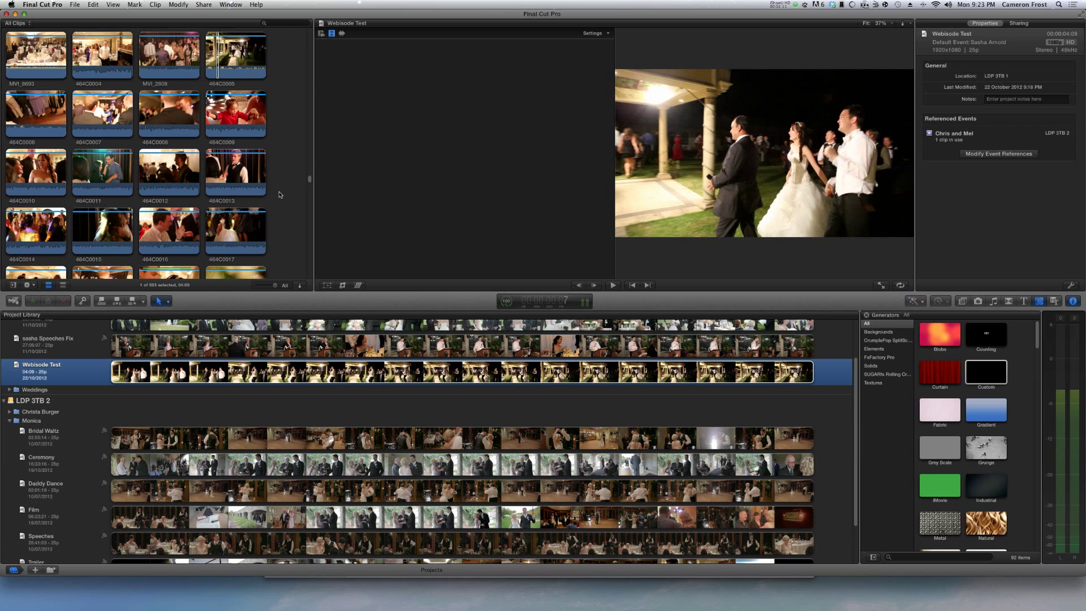
{"action": "mouse_move", "coordinate": [283, 253]}
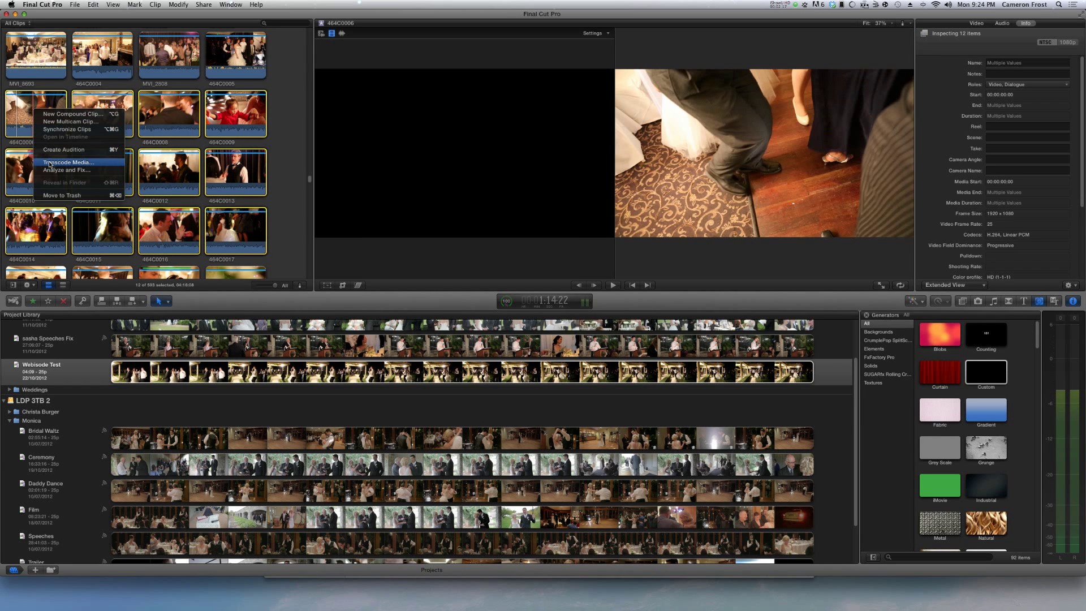
{"action": "left_click", "coordinate": [67, 163]}
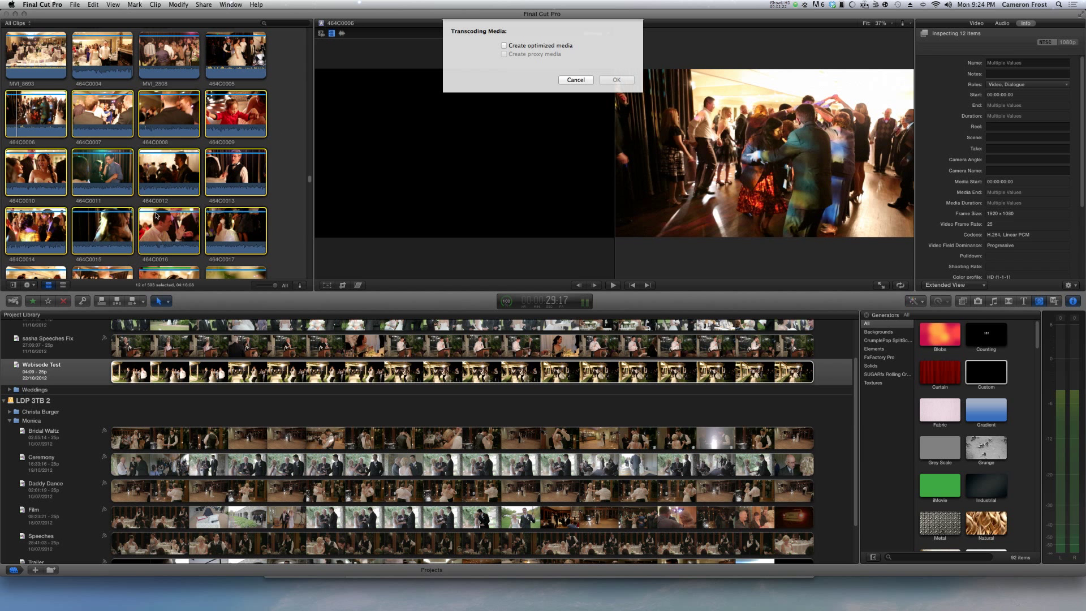
{"action": "mouse_move", "coordinate": [536, 60]}
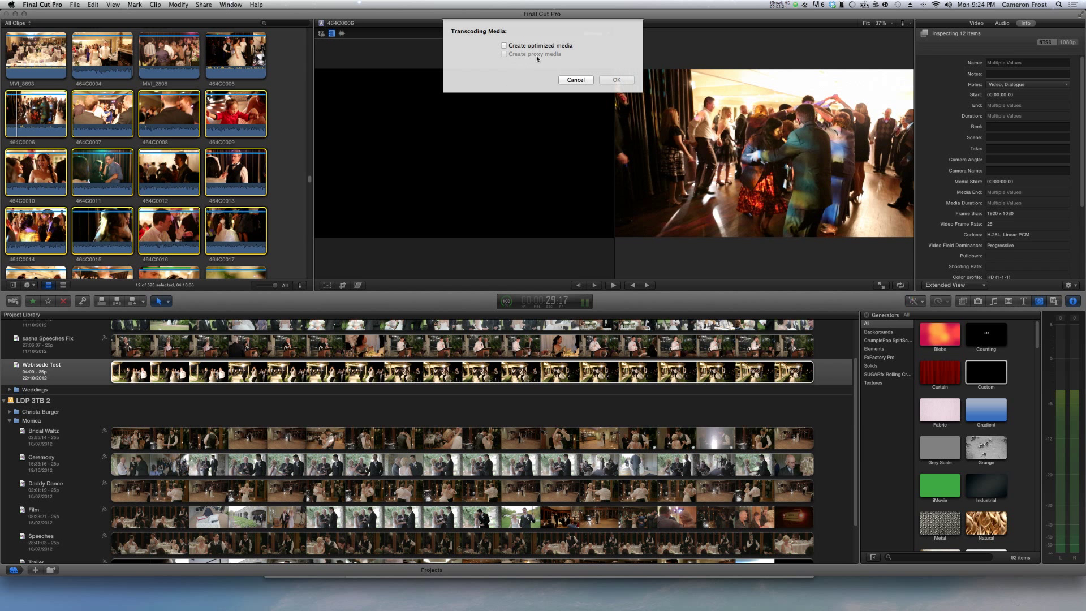
{"action": "mouse_move", "coordinate": [504, 56]}
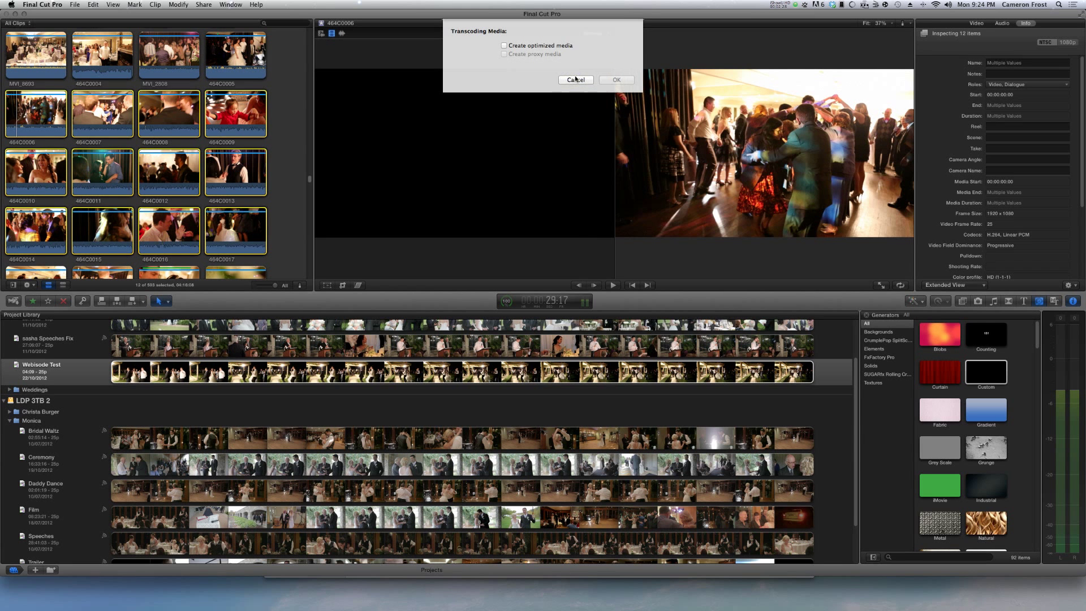
- Cancel the Transcoding Media dialog and reselect the Webisode Test project
{"action": "left_click", "coordinate": [576, 80]}
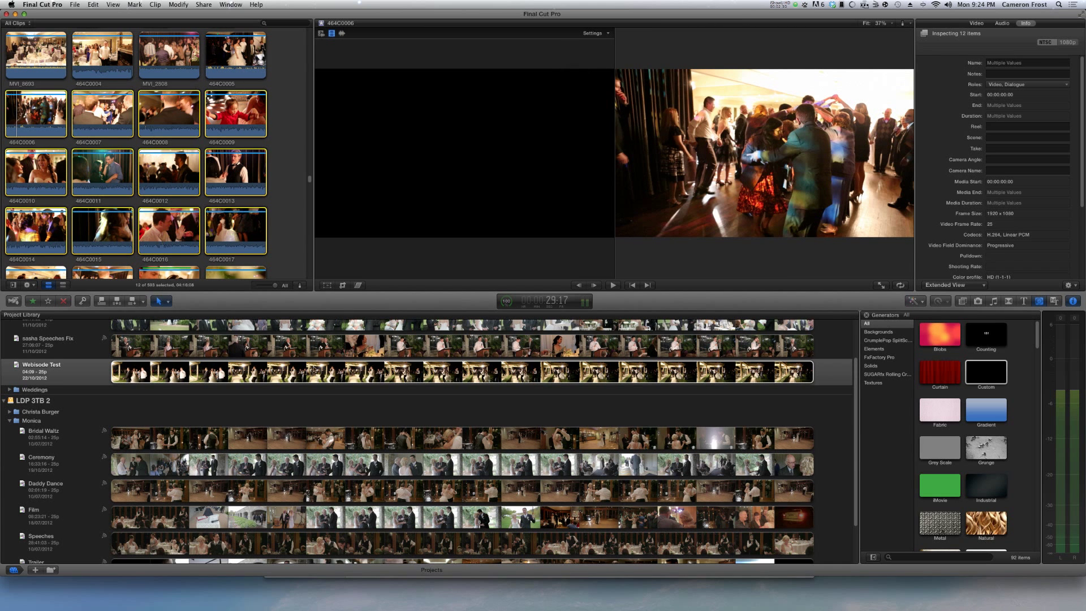
{"action": "left_click", "coordinate": [48, 368]}
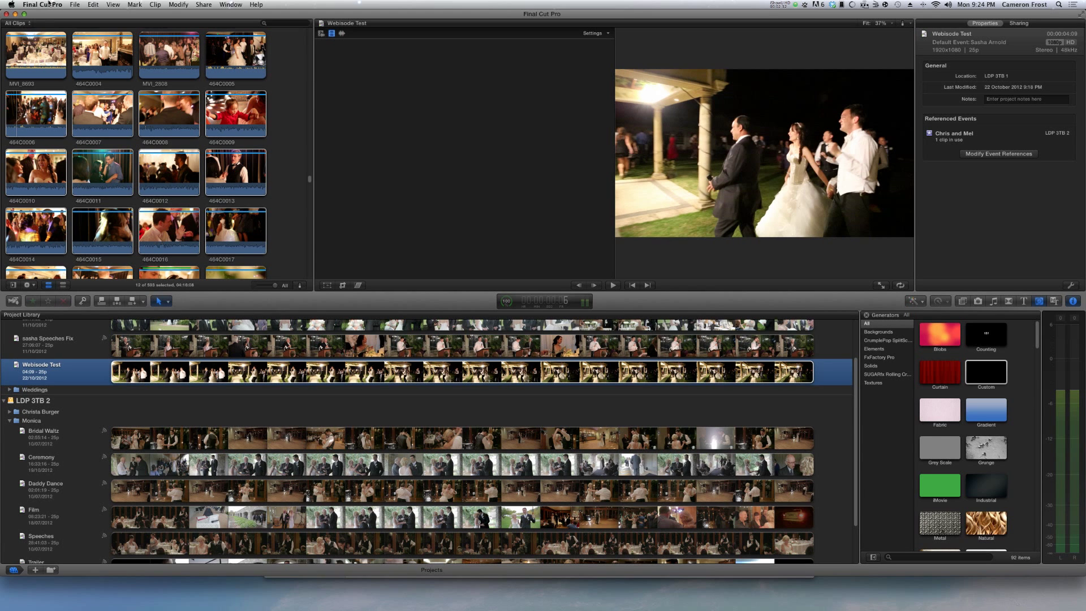
- Set Playback preferences to Use proxy media and close Preferences
{"action": "left_click", "coordinate": [41, 4]}
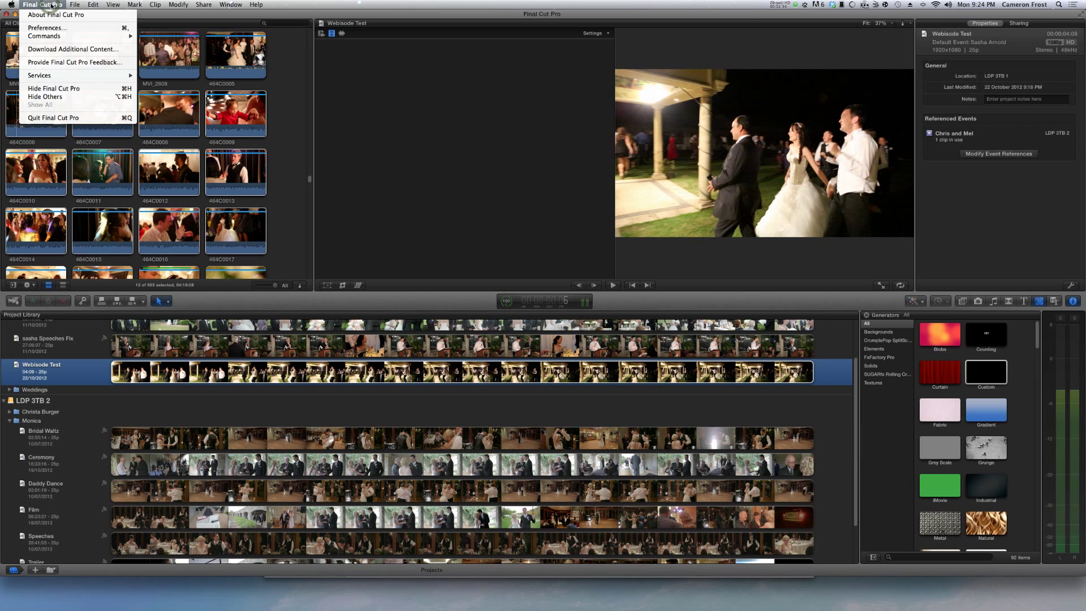
{"action": "left_click", "coordinate": [47, 28]}
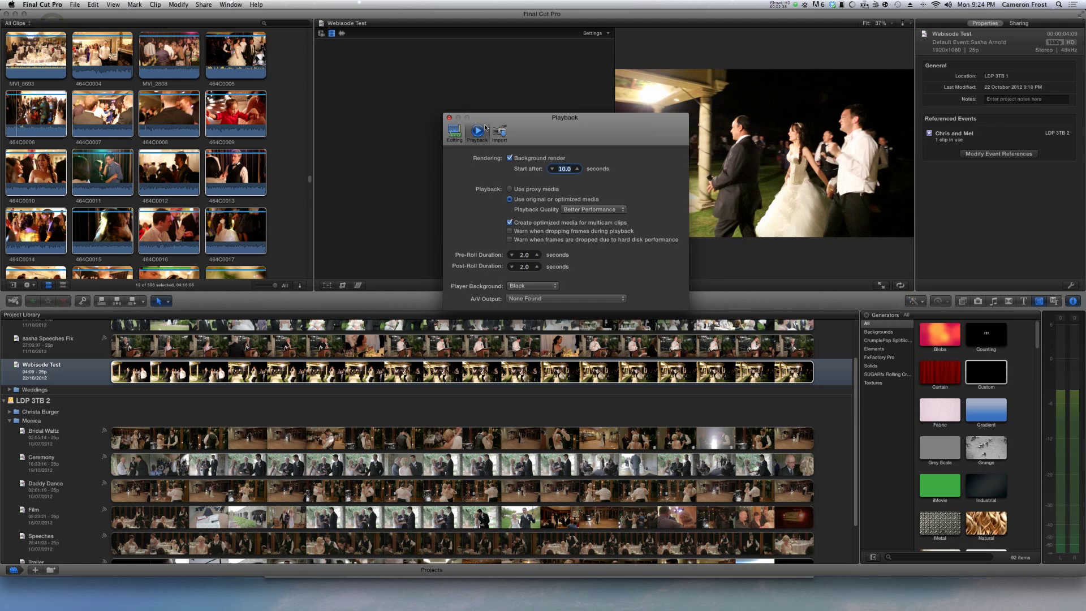
{"action": "left_click", "coordinate": [509, 188]}
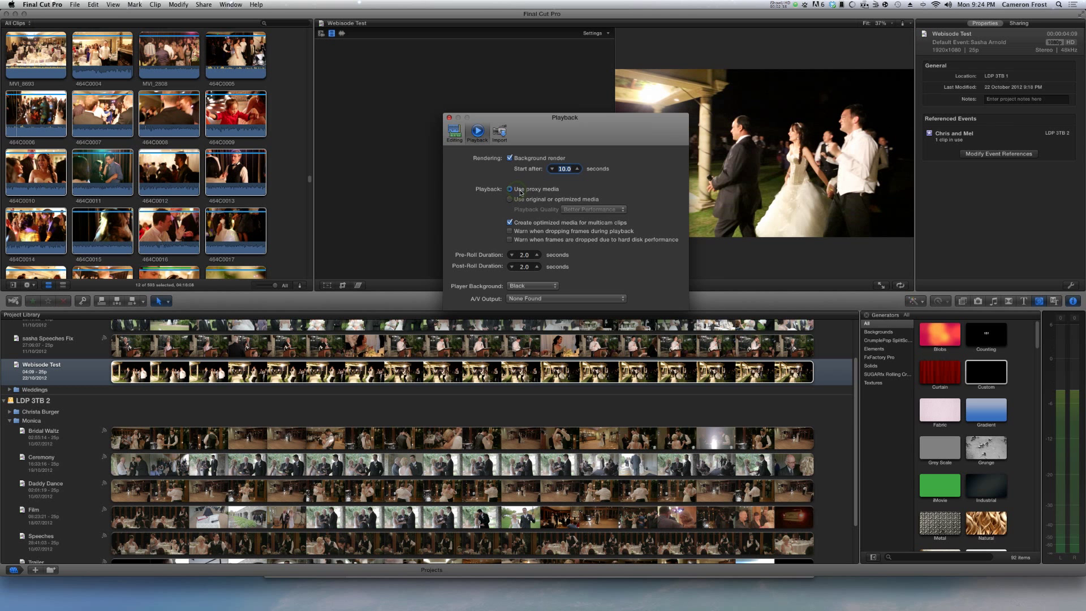
{"action": "left_click", "coordinate": [510, 188]}
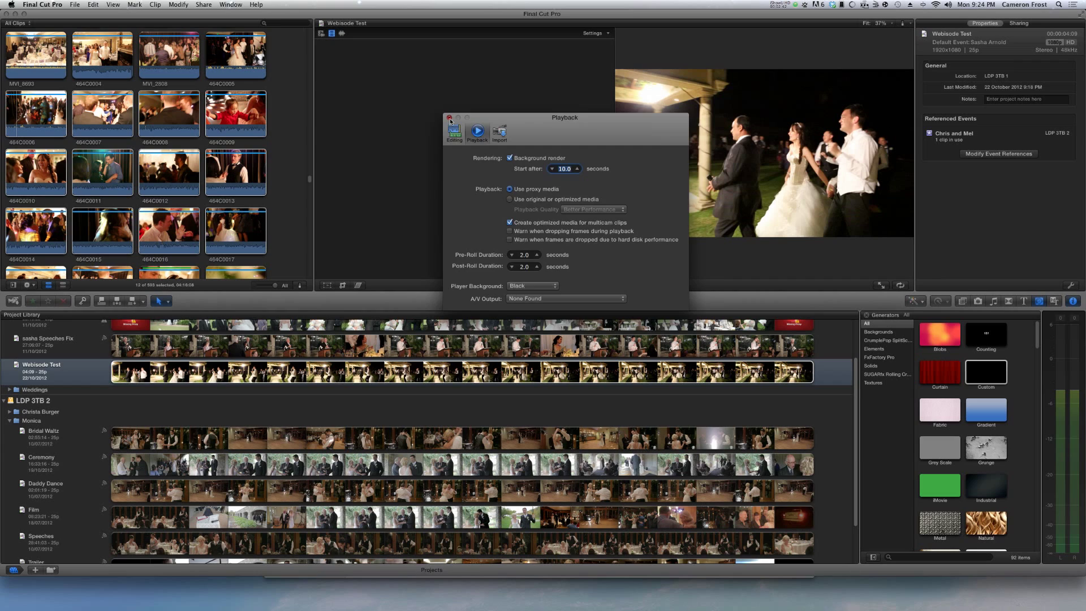
{"action": "left_click", "coordinate": [450, 118]}
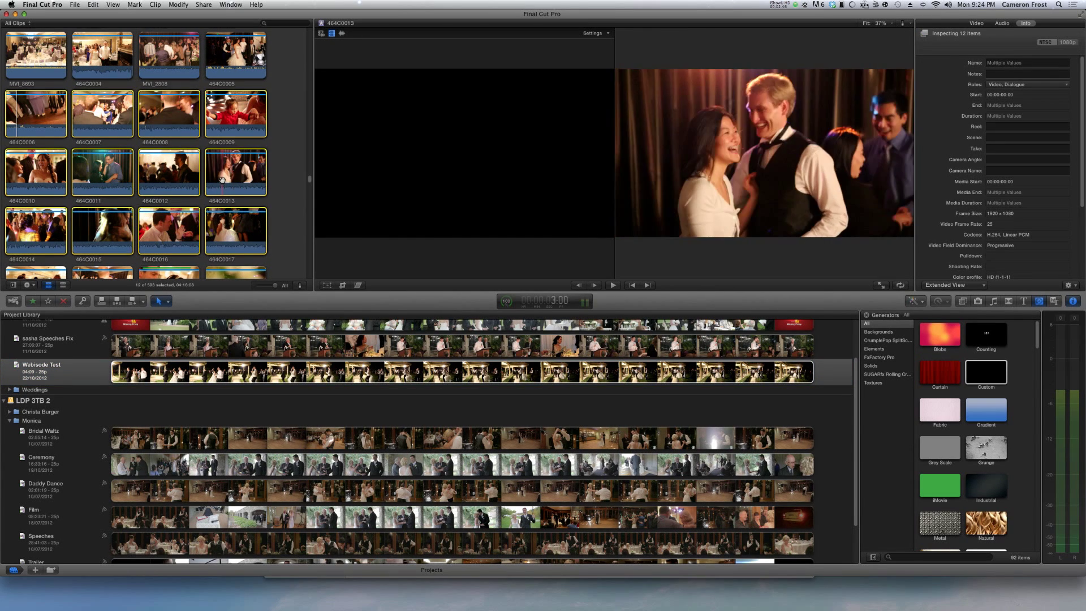
- Deselect the twelve clips by clicking empty space in the Event Browser
{"action": "left_click", "coordinate": [288, 194]}
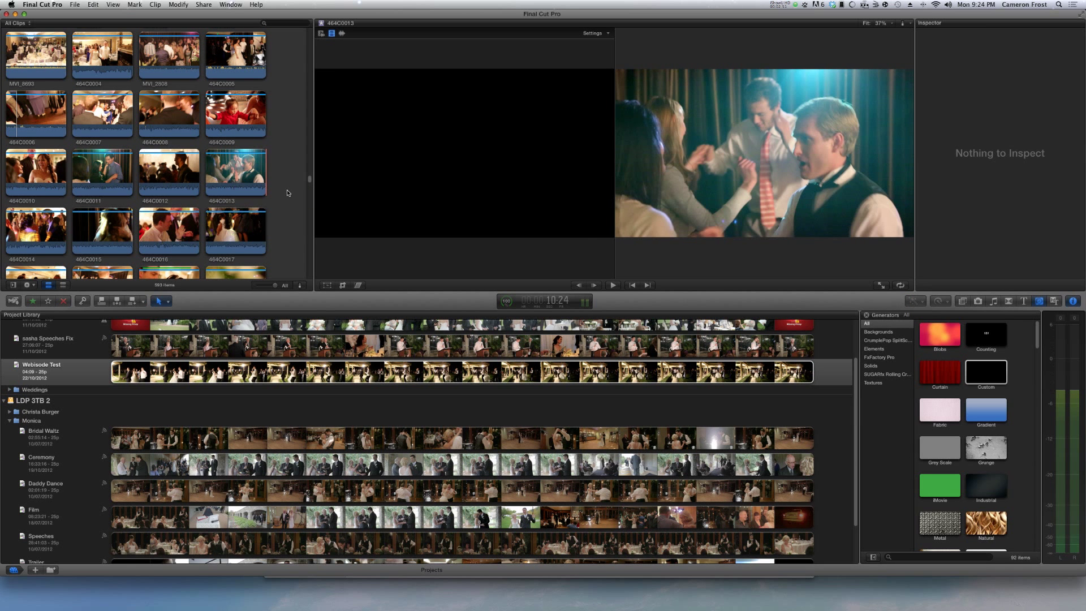
{"action": "mouse_move", "coordinate": [277, 192]}
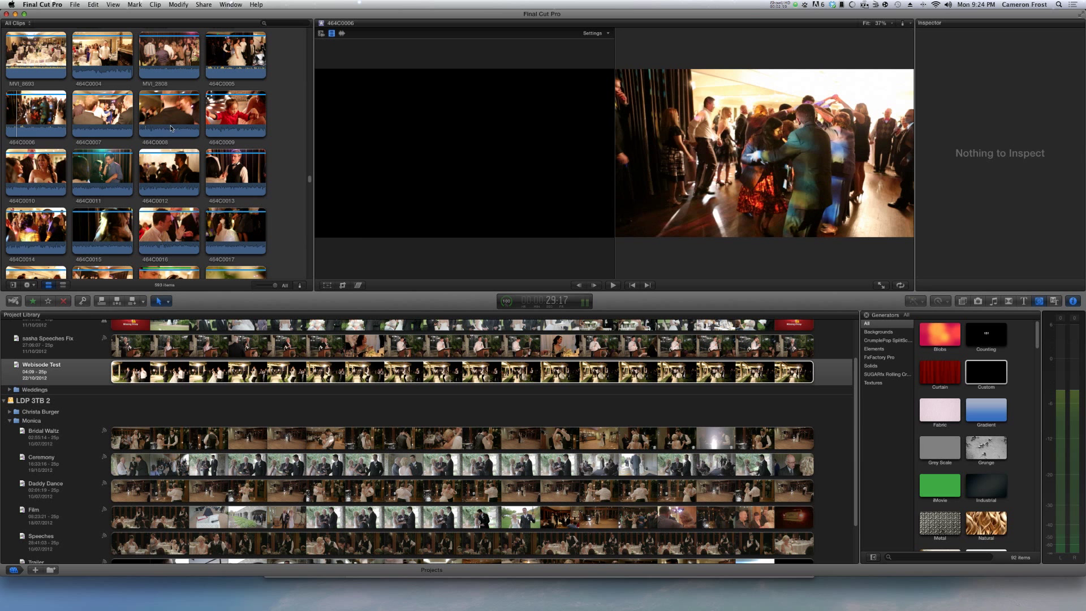
{"action": "mouse_move", "coordinate": [205, 141]}
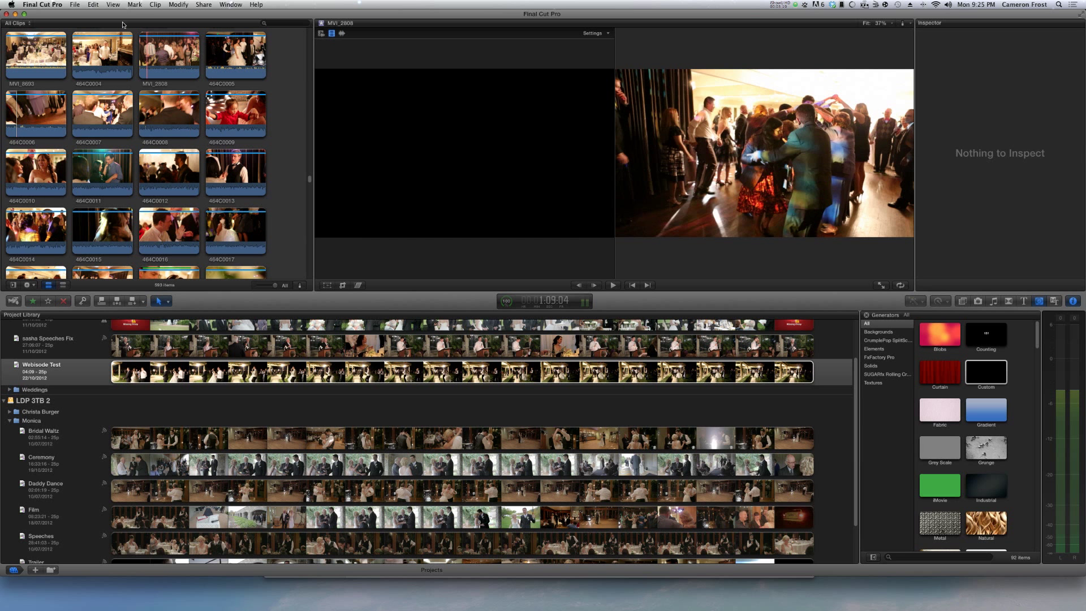
- Set playback to original or optimized media at High Quality, then close Preferences
{"action": "left_click", "coordinate": [41, 5]}
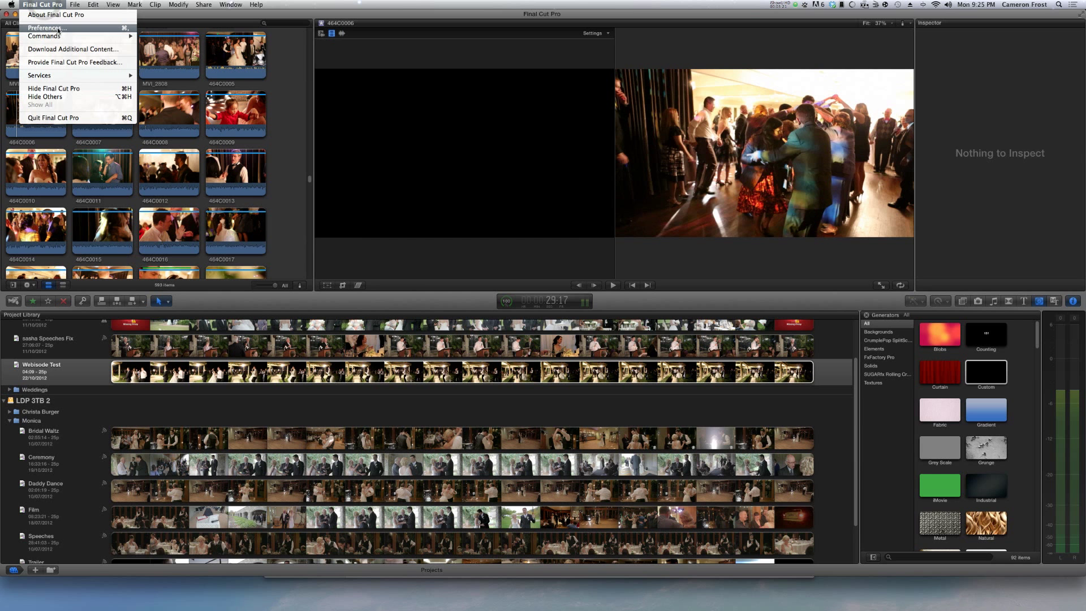
{"action": "left_click", "coordinate": [47, 28]}
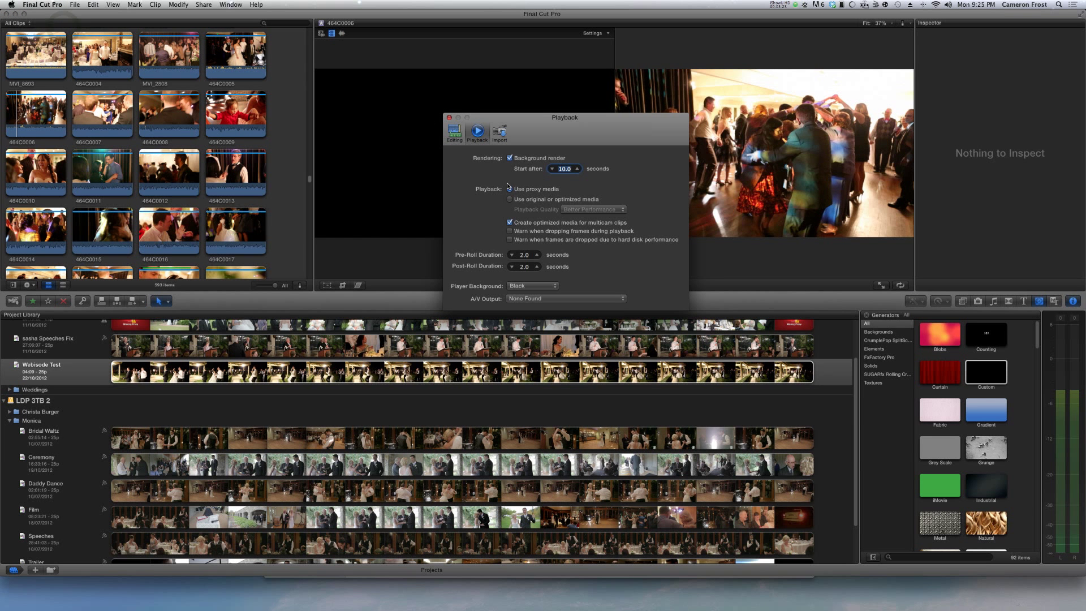
{"action": "left_click", "coordinate": [510, 200]}
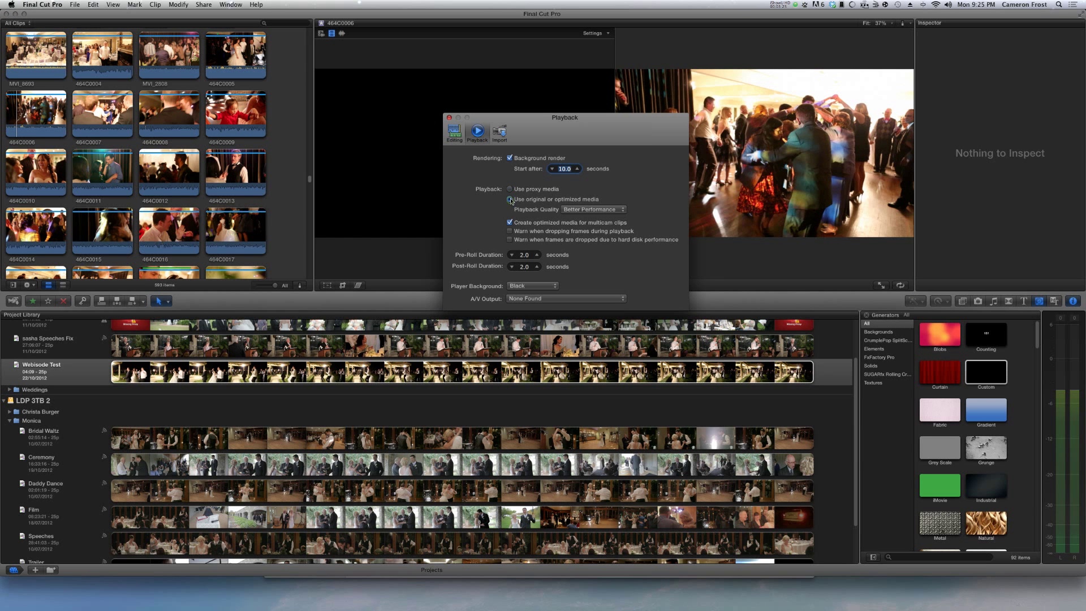
{"action": "left_click", "coordinate": [593, 209]}
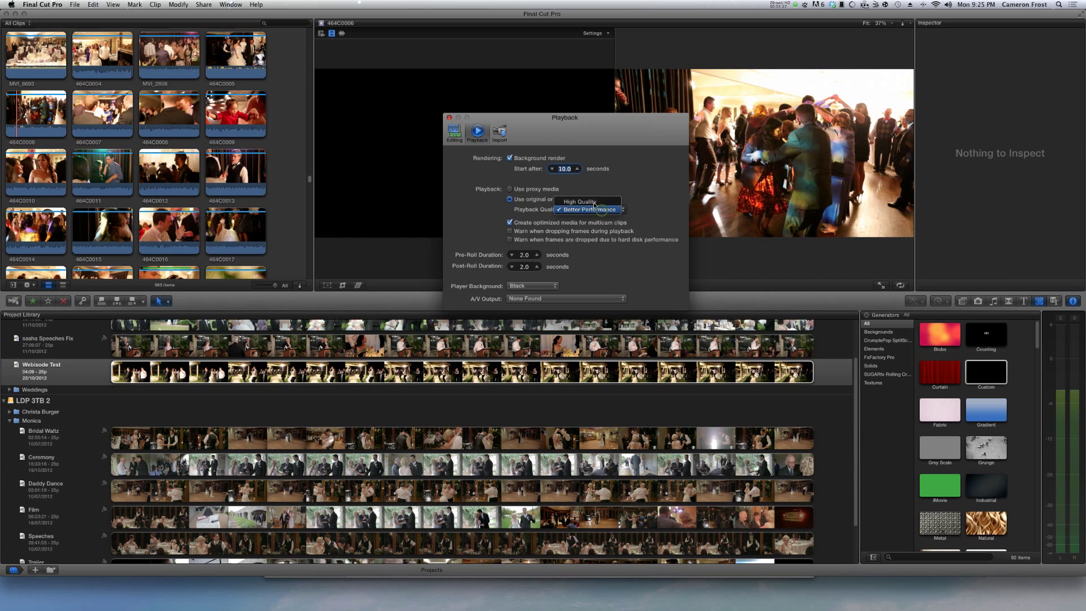
{"action": "left_click", "coordinate": [577, 201]}
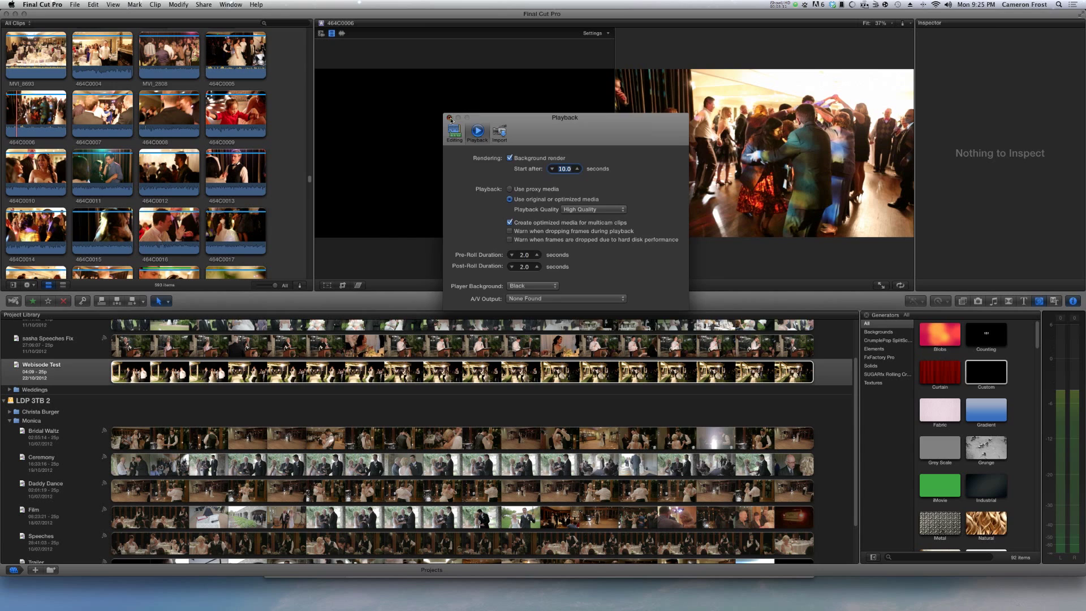
{"action": "left_click", "coordinate": [203, 6]}
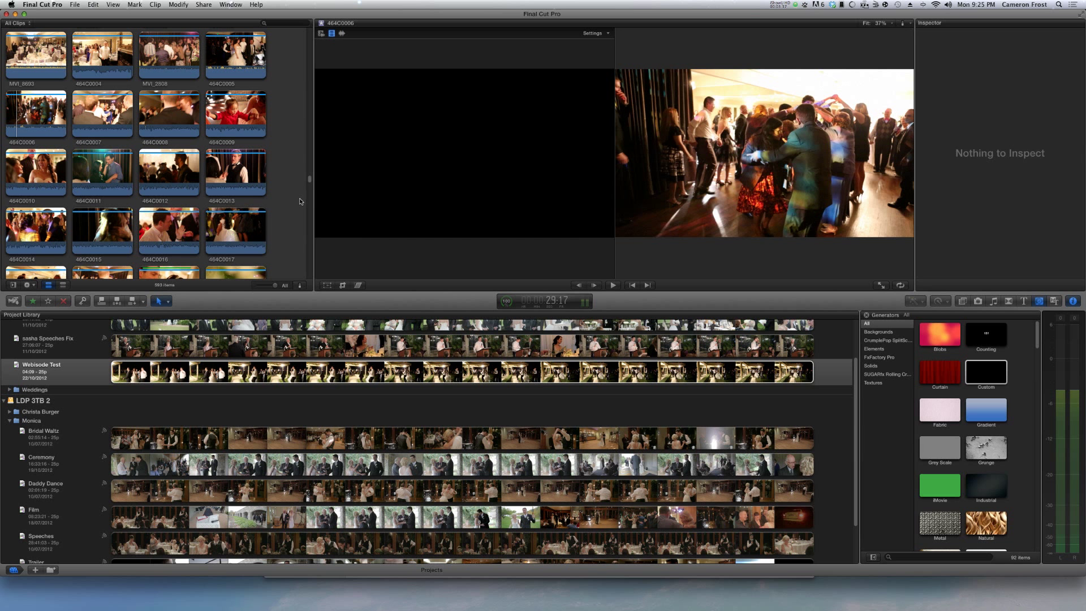
{"action": "mouse_move", "coordinate": [298, 201]}
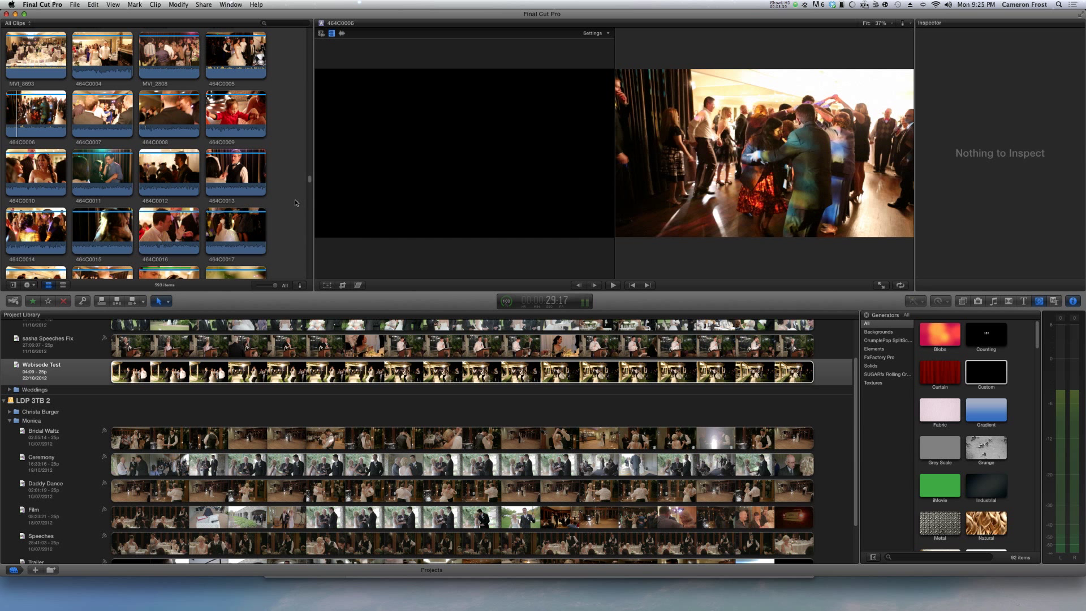